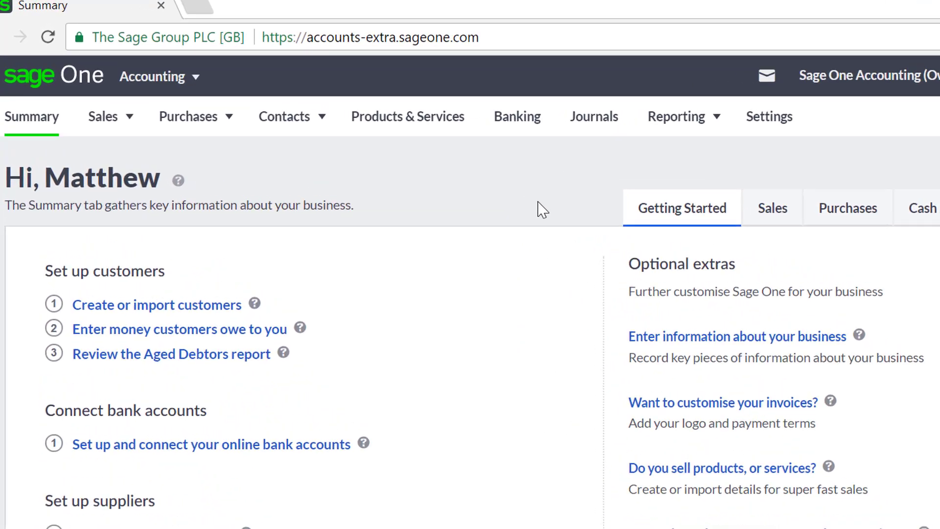
- Go to Contacts > Customers to list the HMRC Reclaimed and HMRC Payments records
click(285, 116)
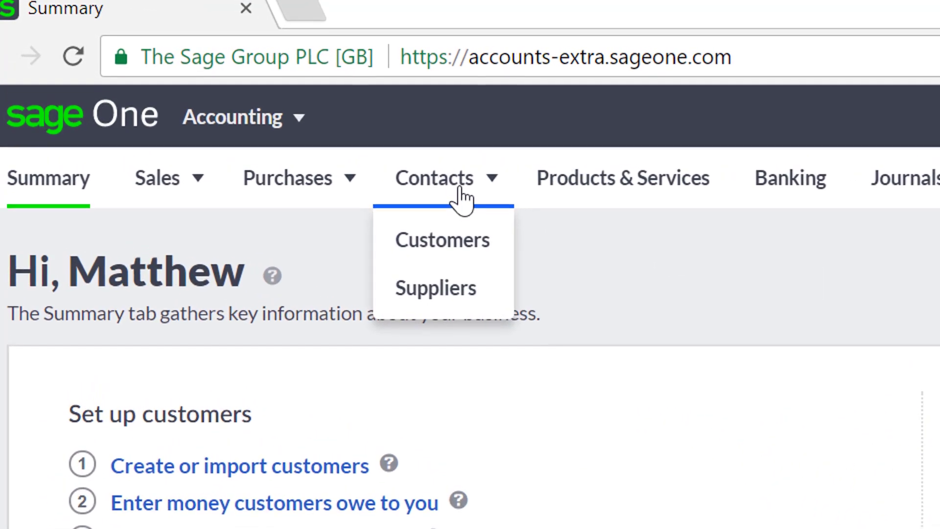
click(435, 177)
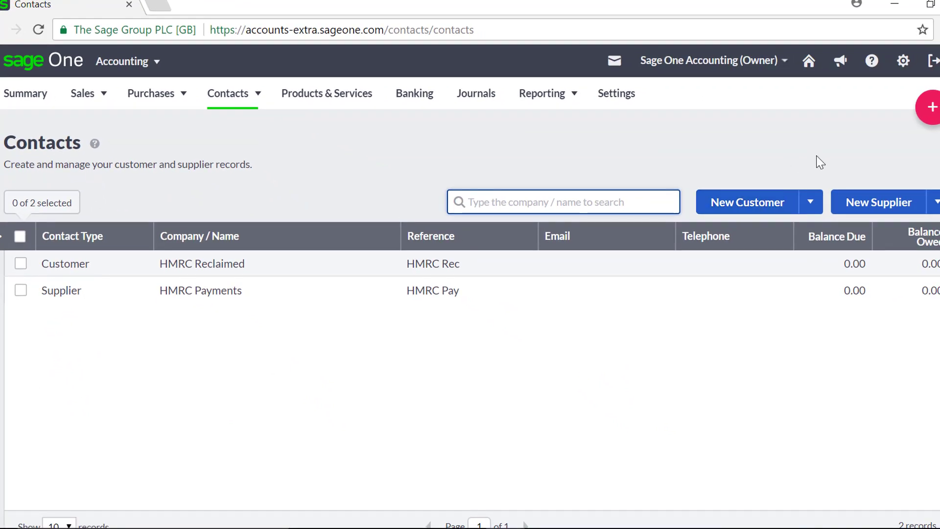
mouse_move(881, 202)
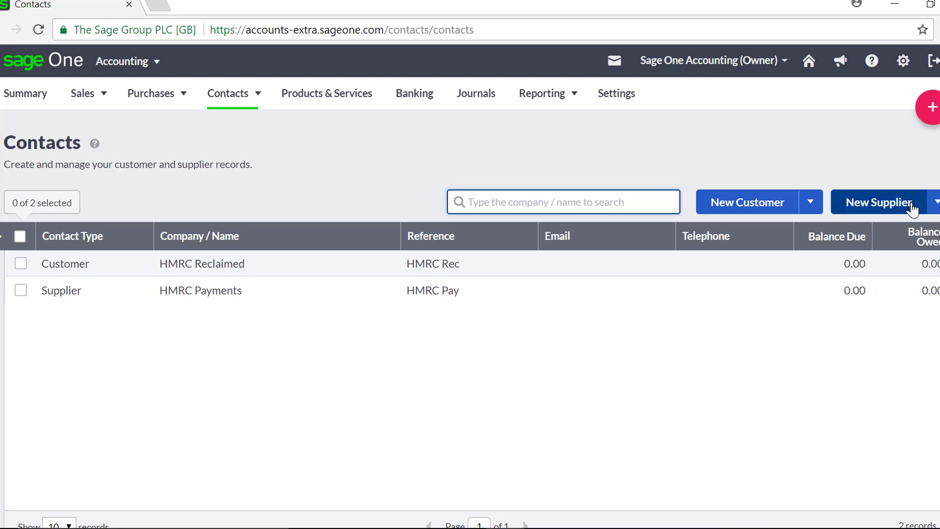
click(933, 202)
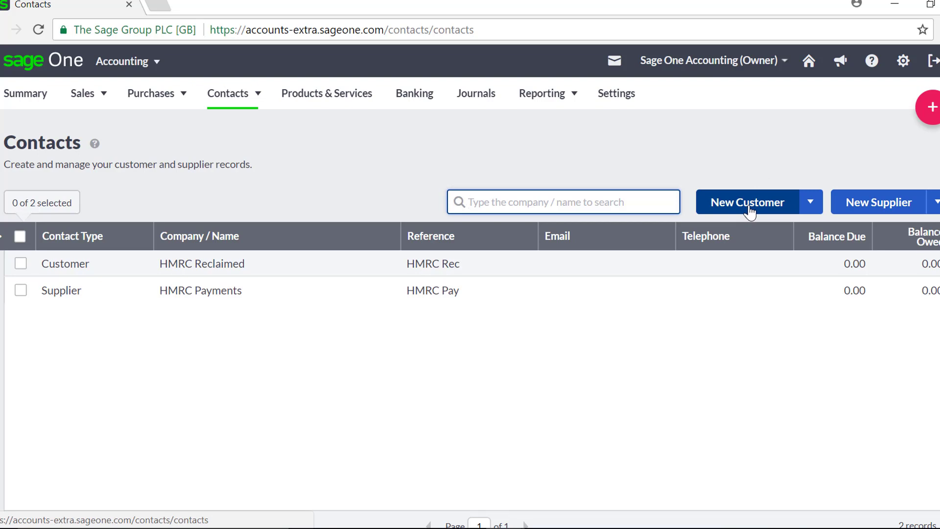
- Start a New Customer and enter 'John Smith' as the Business Name
click(746, 201)
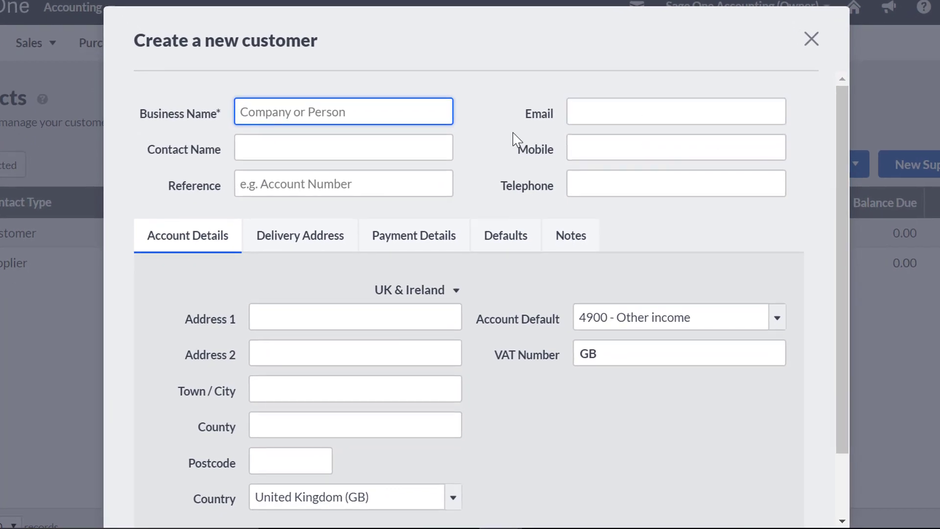
text(Jo)
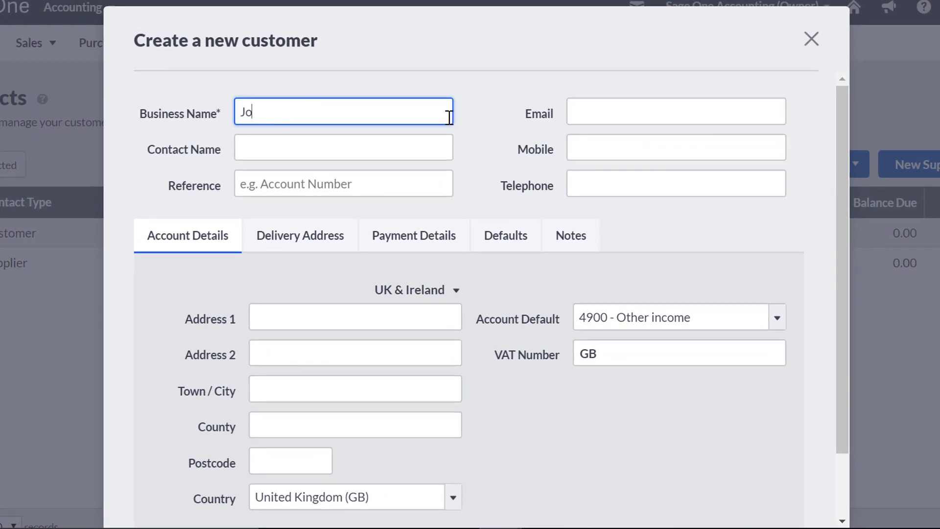
text(hn Smith)
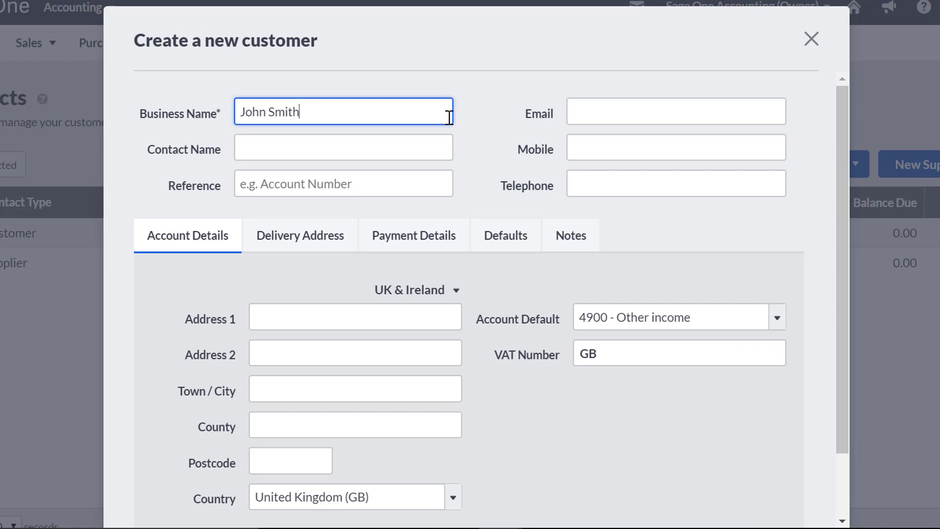
mouse_move(387, 213)
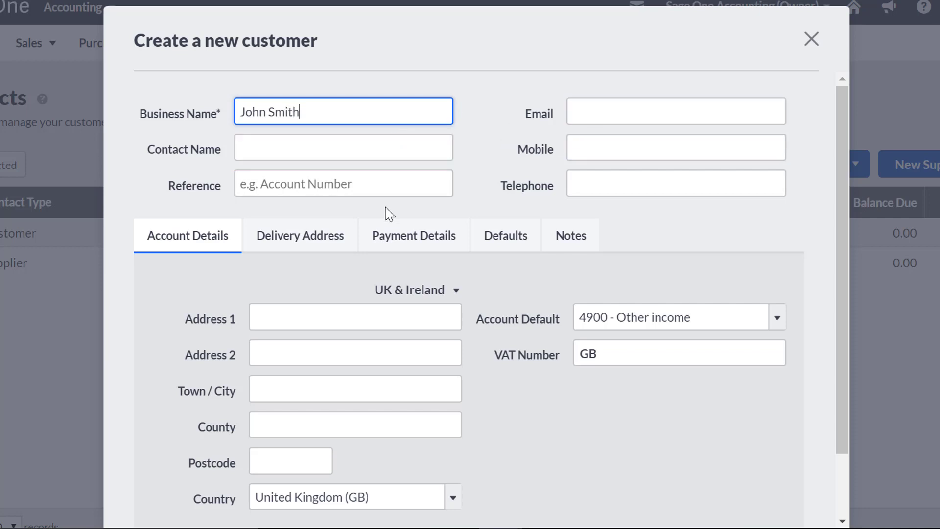
mouse_move(669, 217)
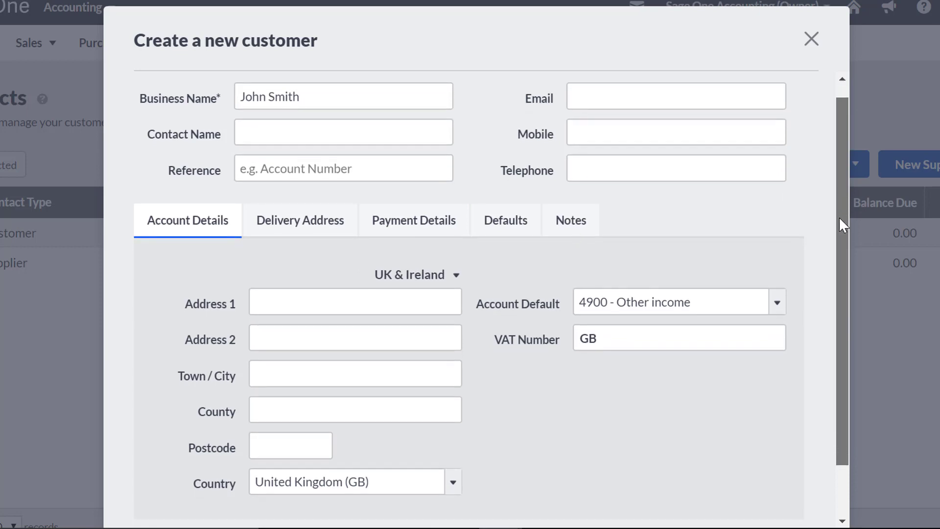
- Keep UK & Ireland as the address region and review the default income account and VAT number fields
scroll(down, 3)
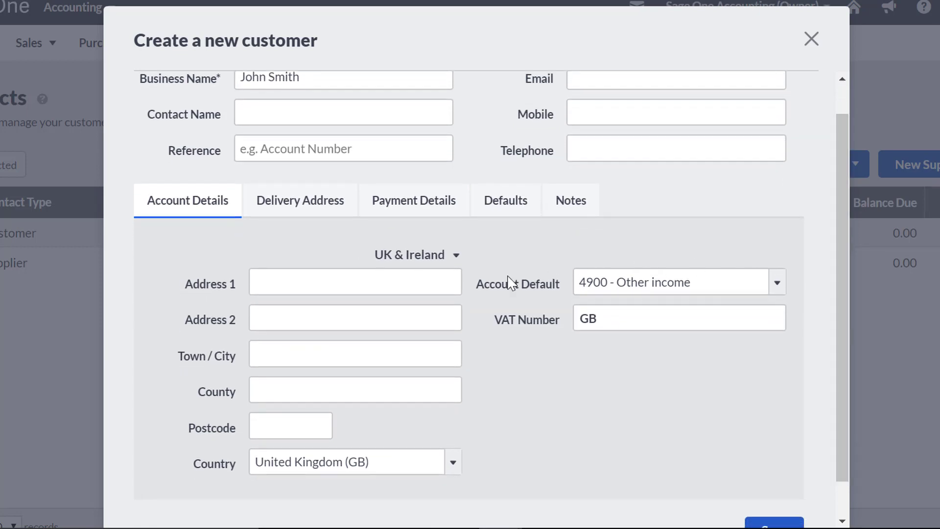
click(413, 254)
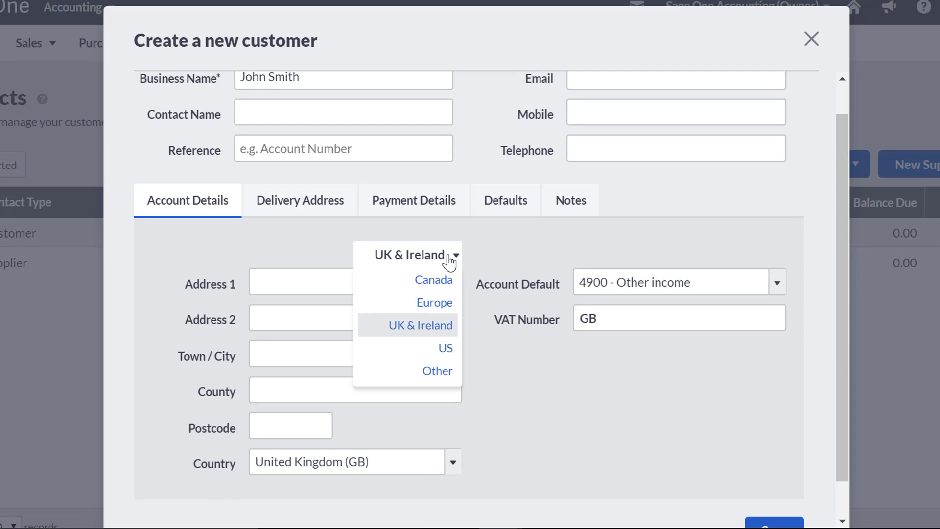
click(415, 325)
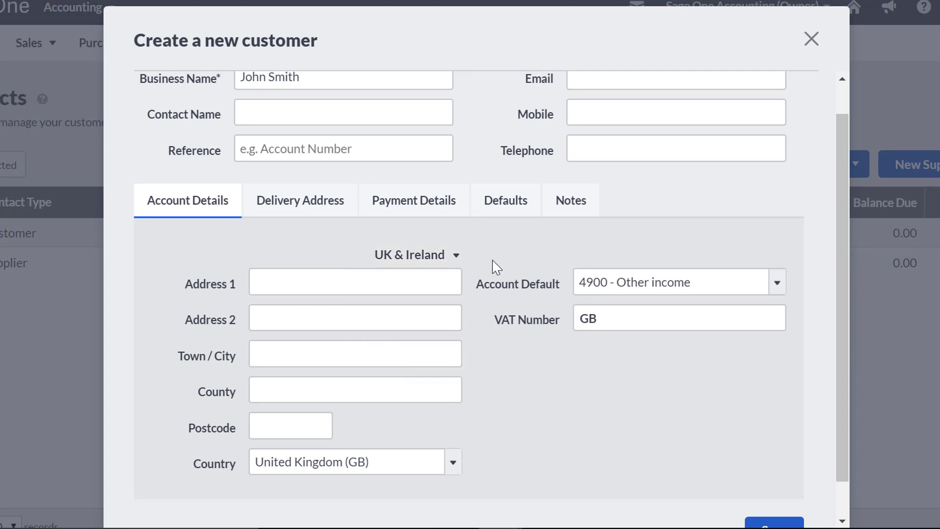
click(672, 282)
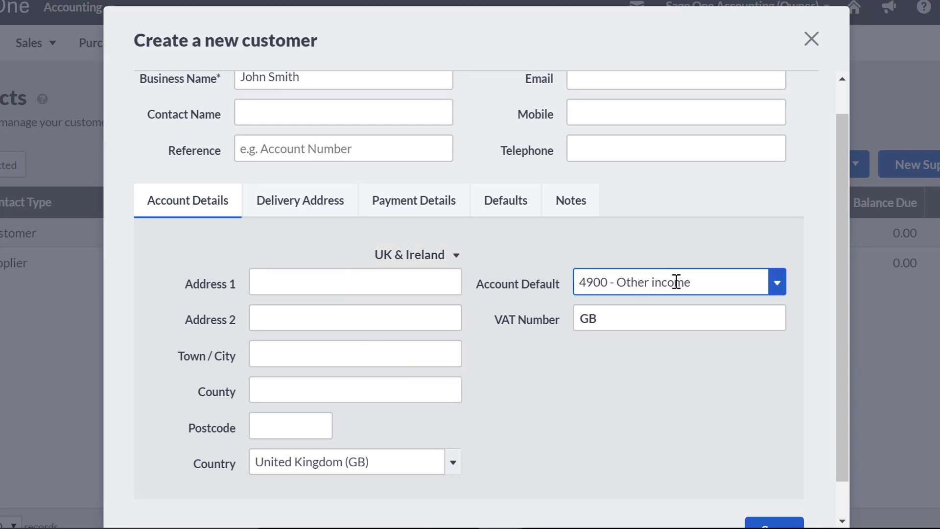
mouse_move(691, 282)
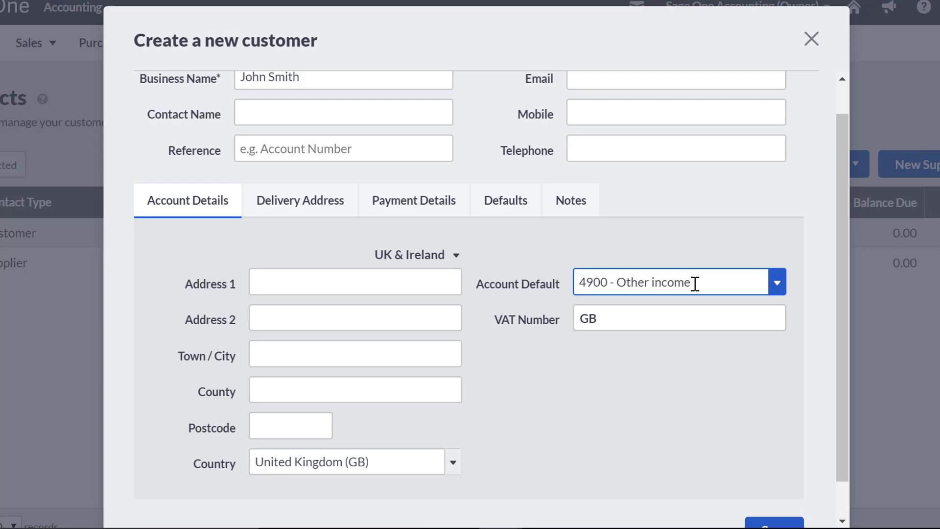
click(679, 317)
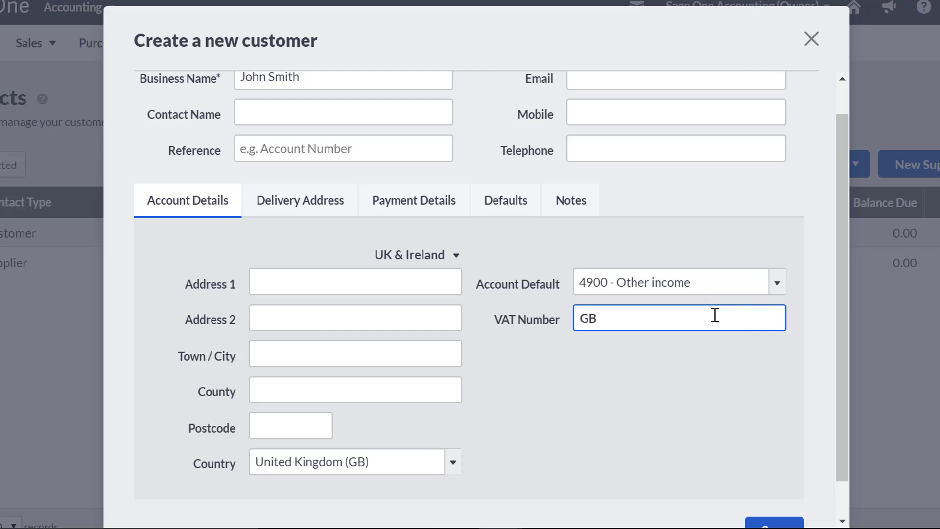
click(672, 282)
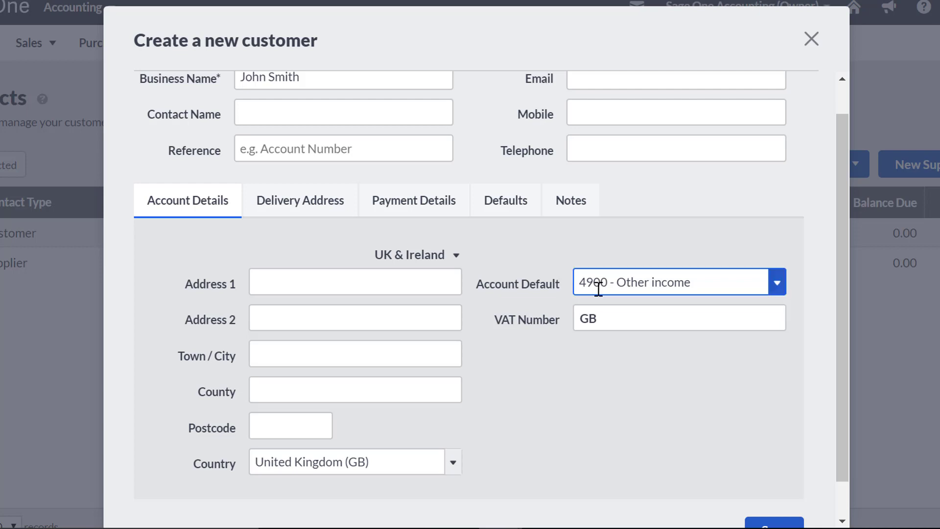
mouse_move(570, 348)
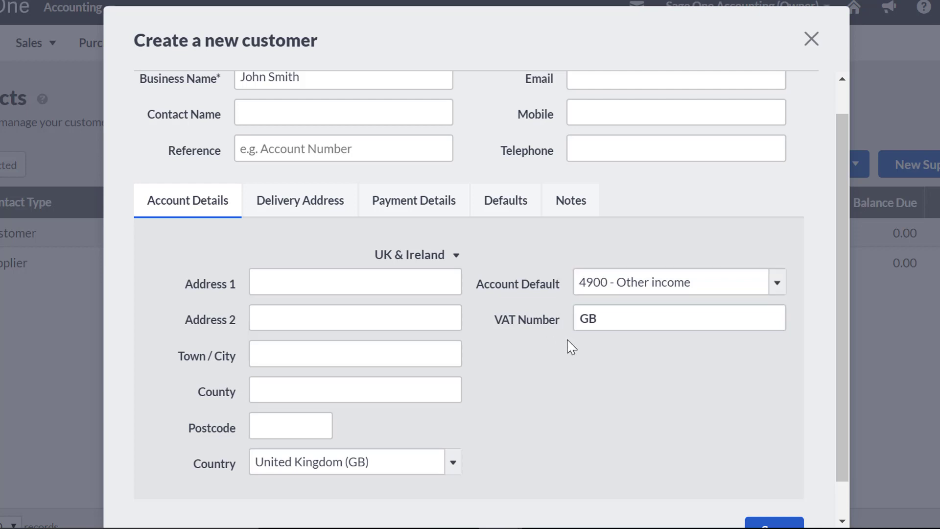
mouse_move(613, 358)
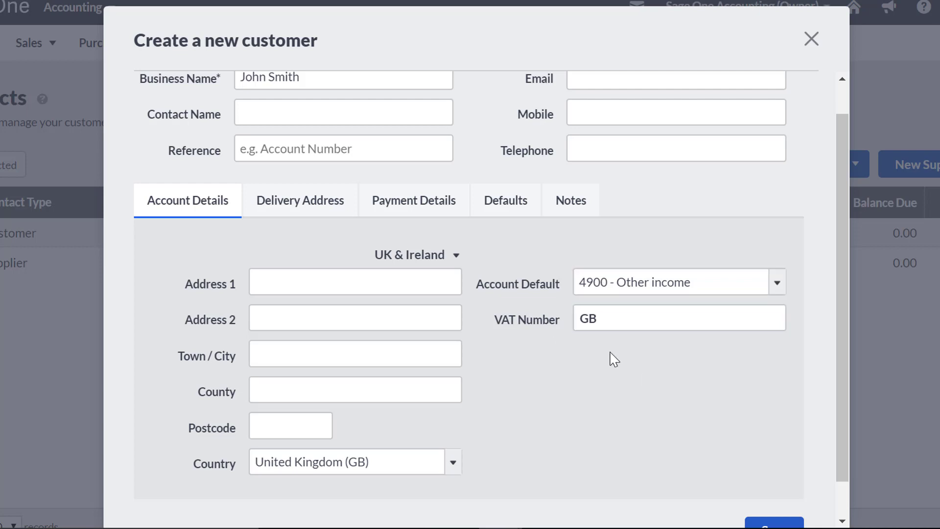
- Show the Delivery Address details, left as 'Same as Invoice address'
click(299, 199)
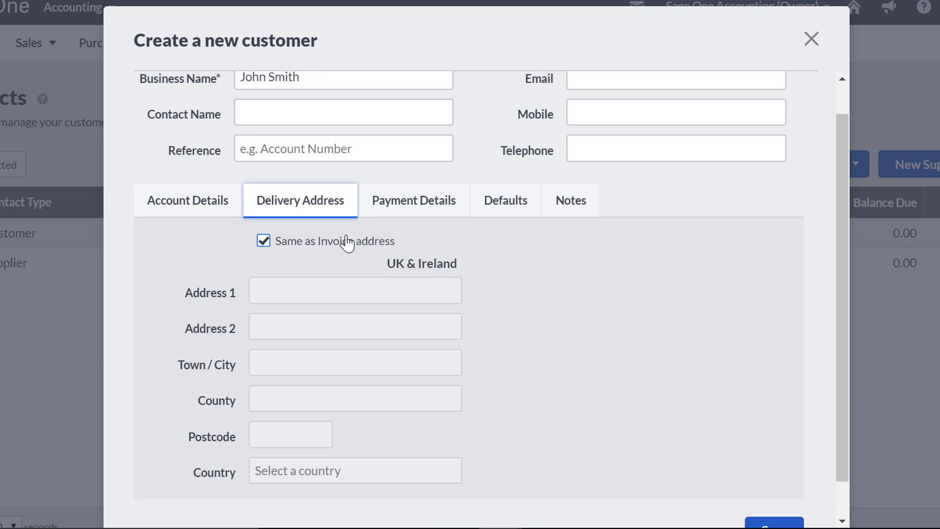
- Show the Payment Details with credit limit, credit terms and bank details left blank
click(413, 200)
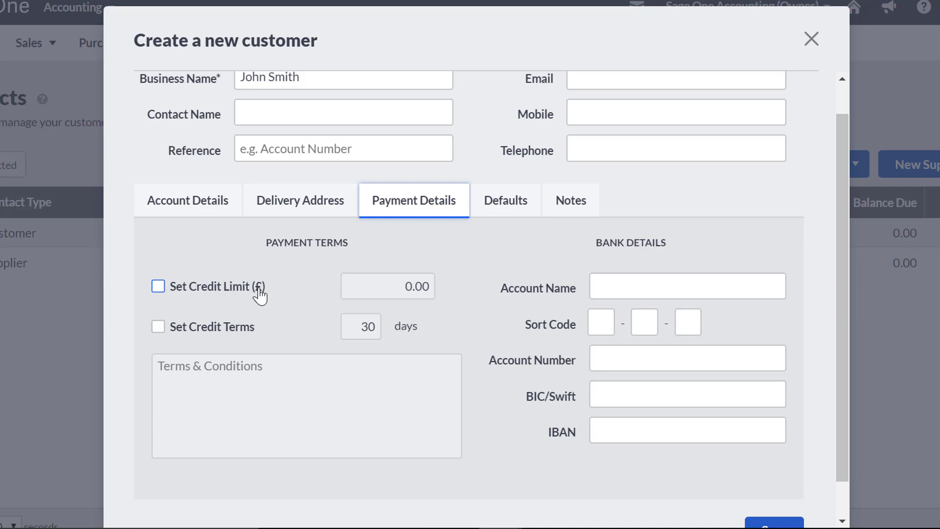
mouse_move(248, 320)
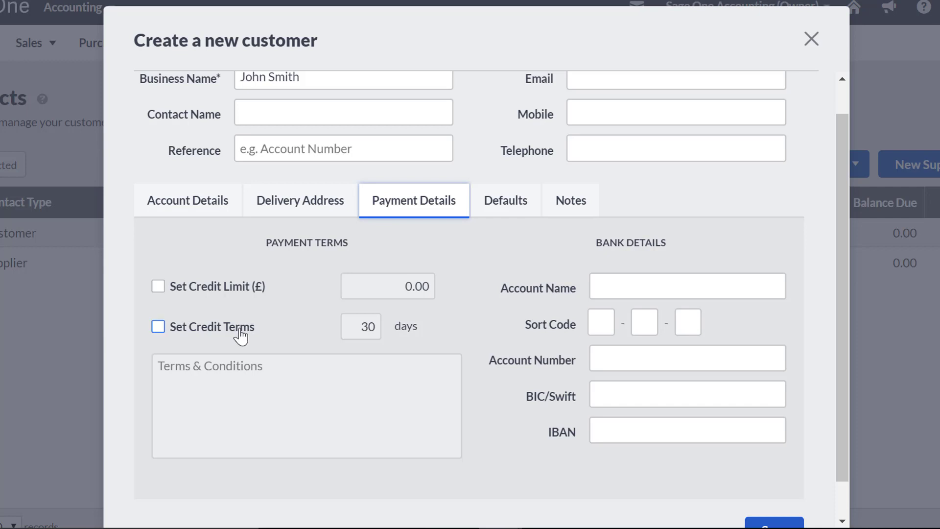
mouse_move(429, 328)
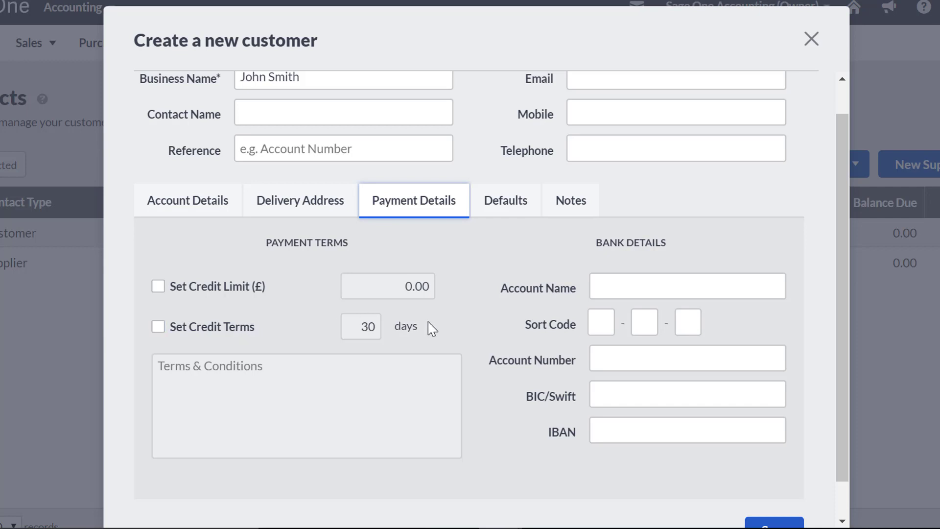
mouse_move(436, 330)
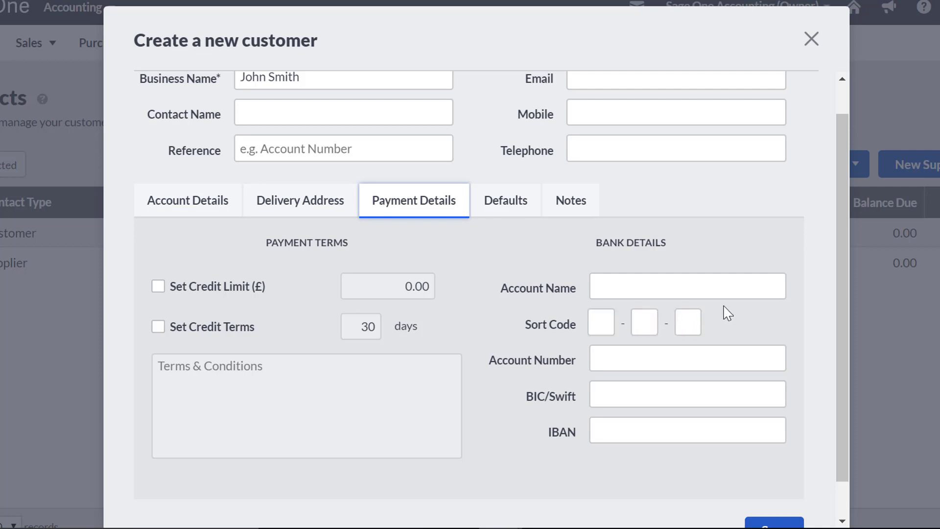
mouse_move(611, 254)
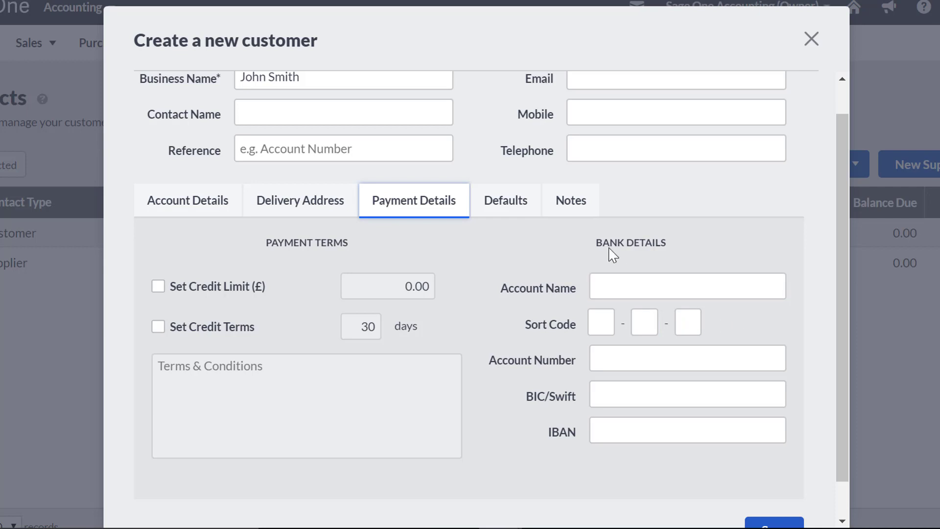
- Show the Defaults and keep Sales Price pricing with Pound Sterling (GBP) currency
click(505, 199)
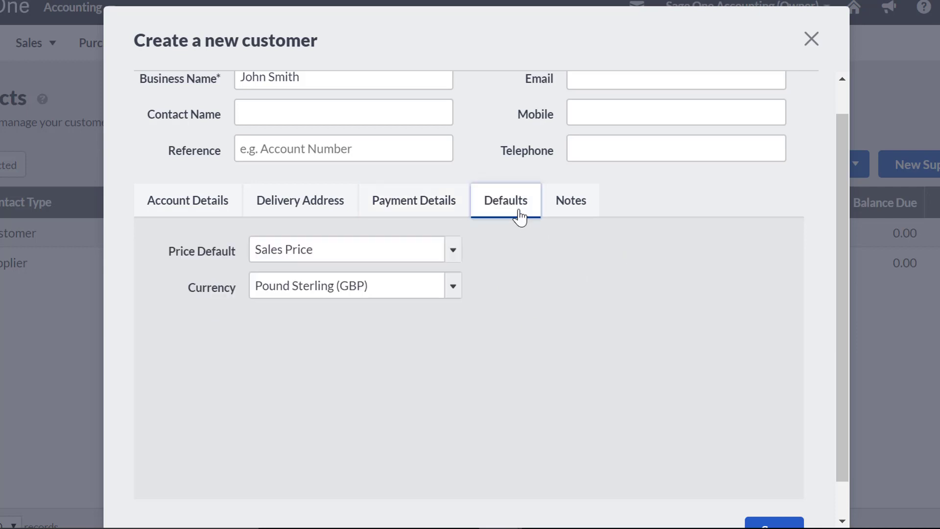
click(354, 285)
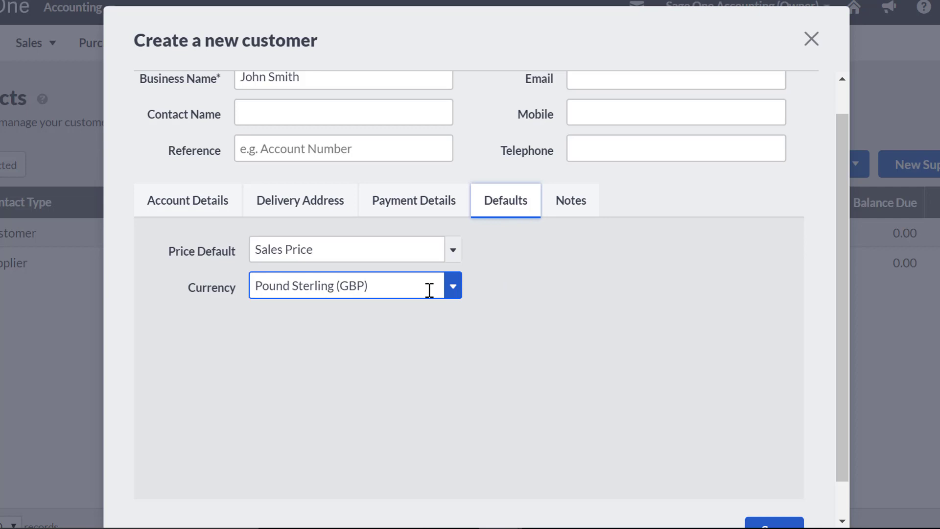
mouse_move(452, 286)
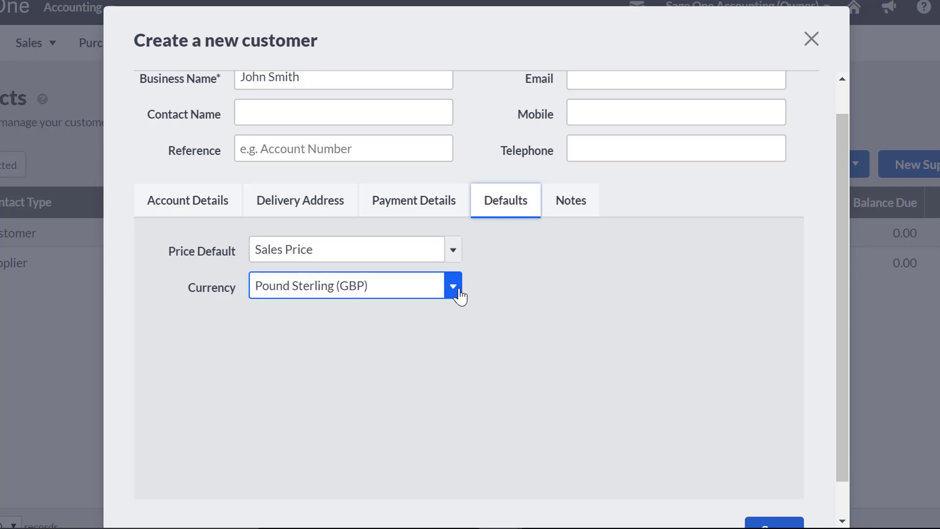
click(451, 285)
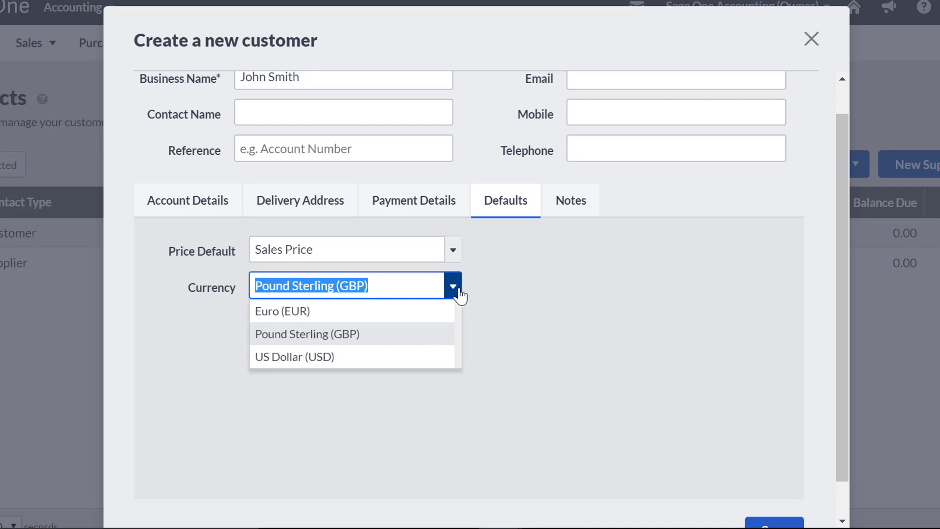
click(306, 333)
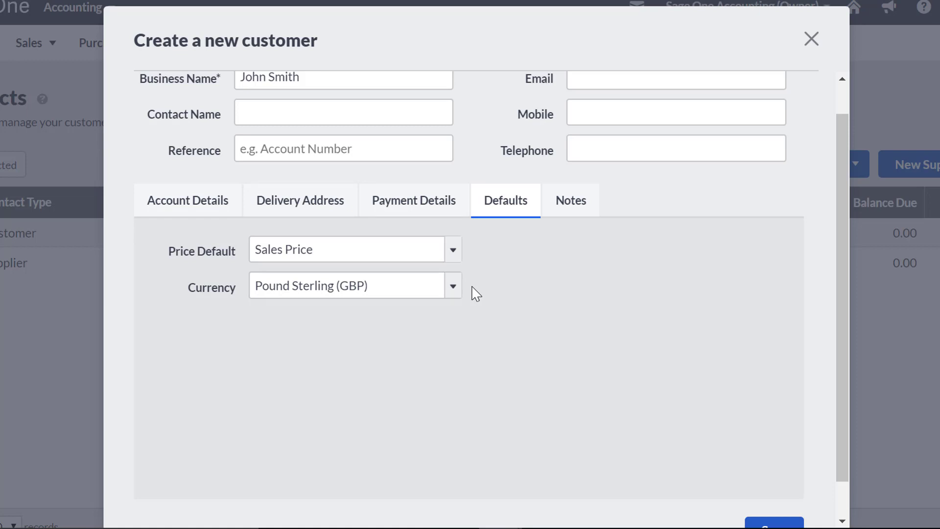
mouse_move(835, 240)
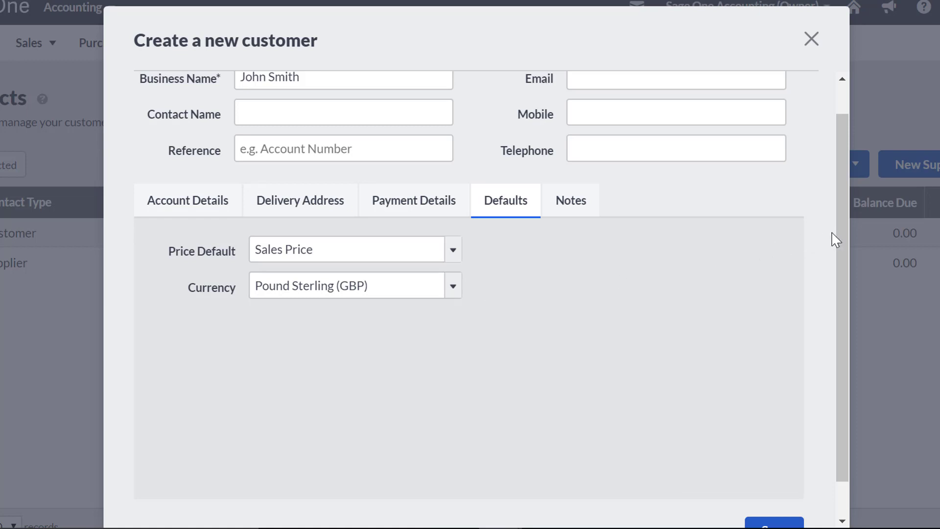
scroll(down, 3)
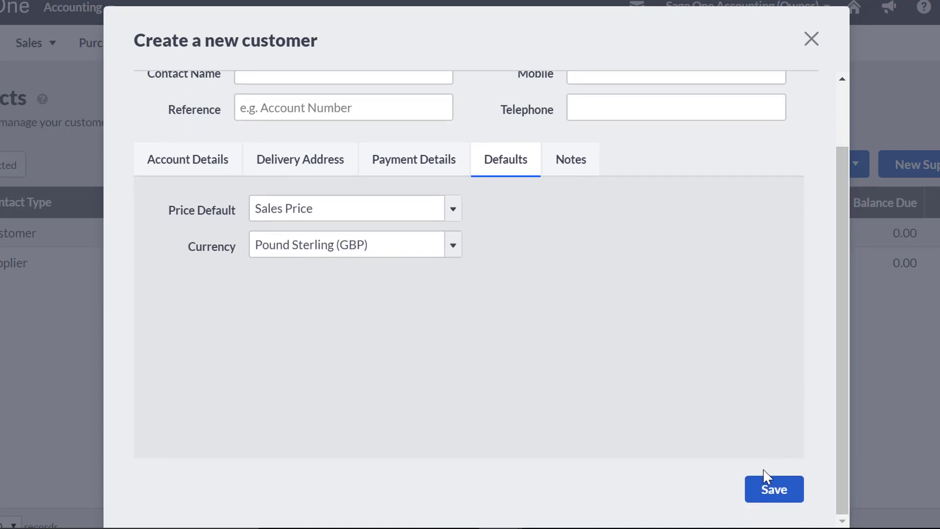
- Save the John Smith customer so it joins the HMRC records in the Contacts list
click(773, 488)
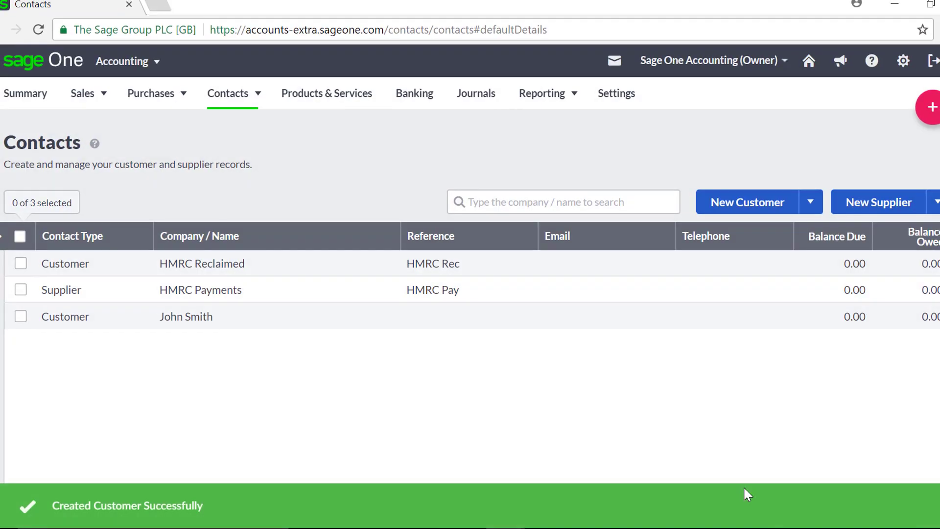
mouse_move(719, 384)
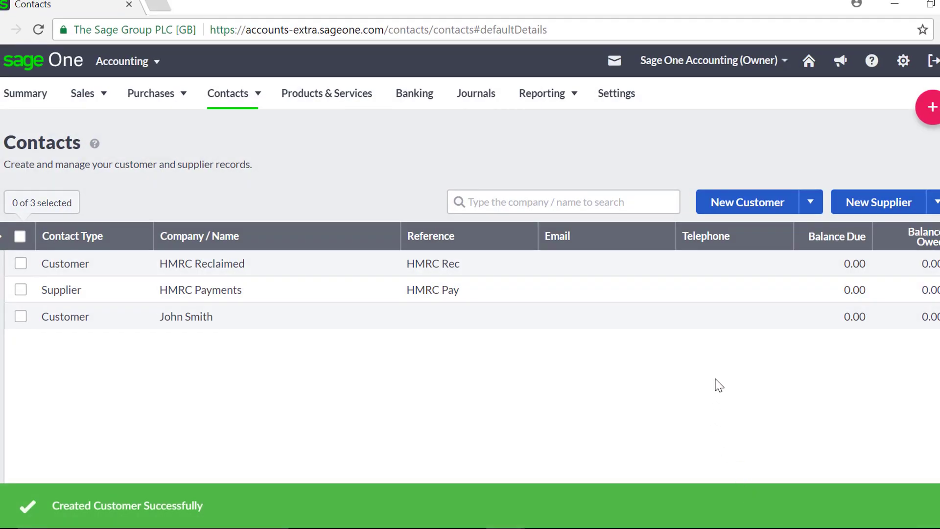